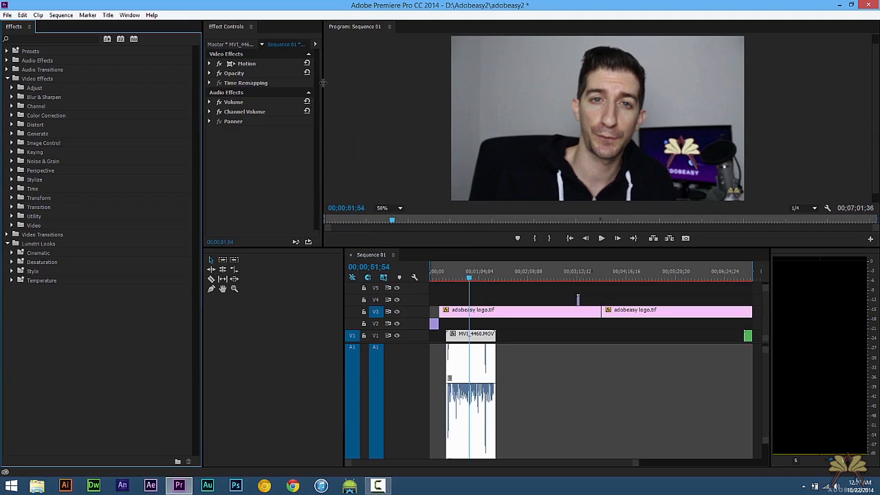
pyautogui.moveTo(82, 103)
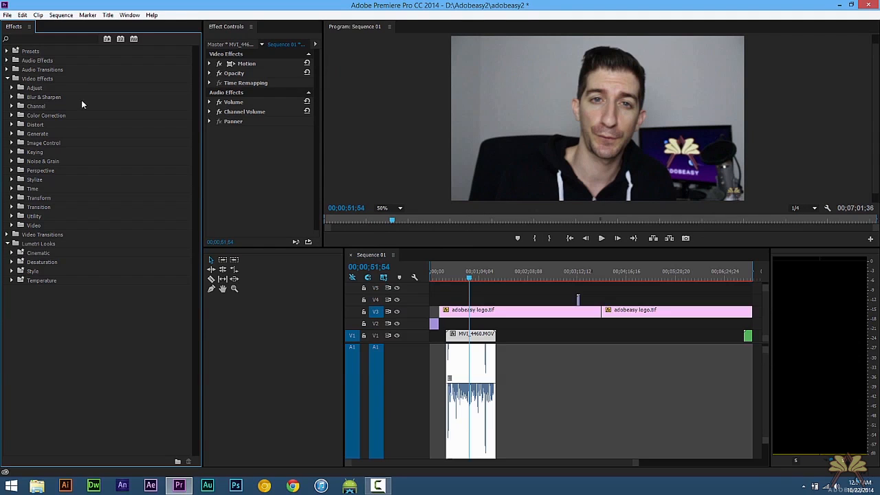
pyautogui.moveTo(38, 253)
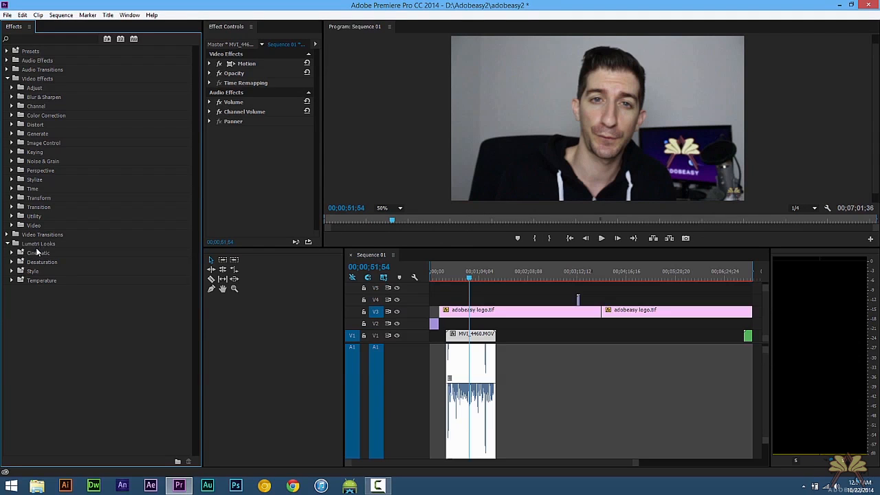
pyautogui.moveTo(98, 22)
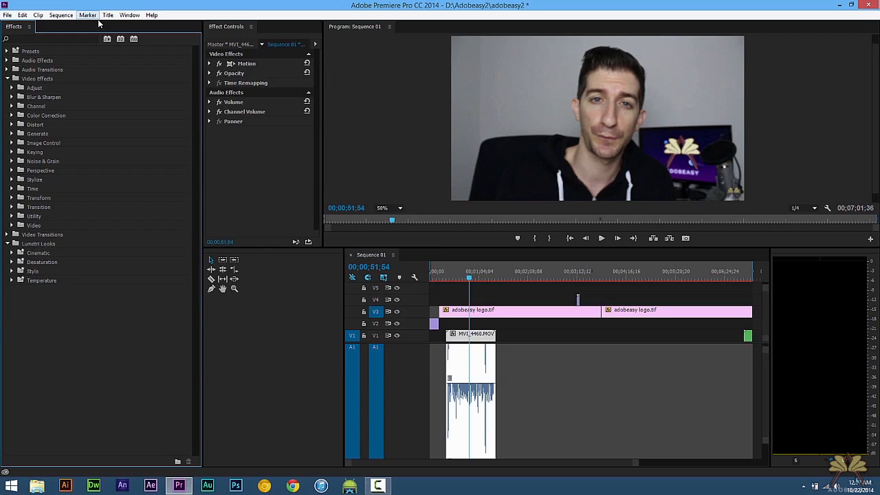
# Step: Expand the Cinematic folder under Lumetri Looks to show its look previews
pyautogui.click(130, 14)
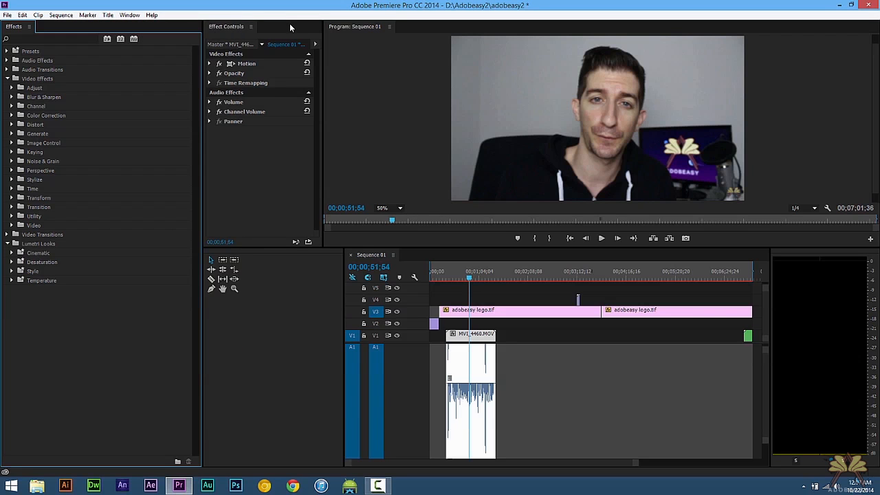
pyautogui.click(130, 15)
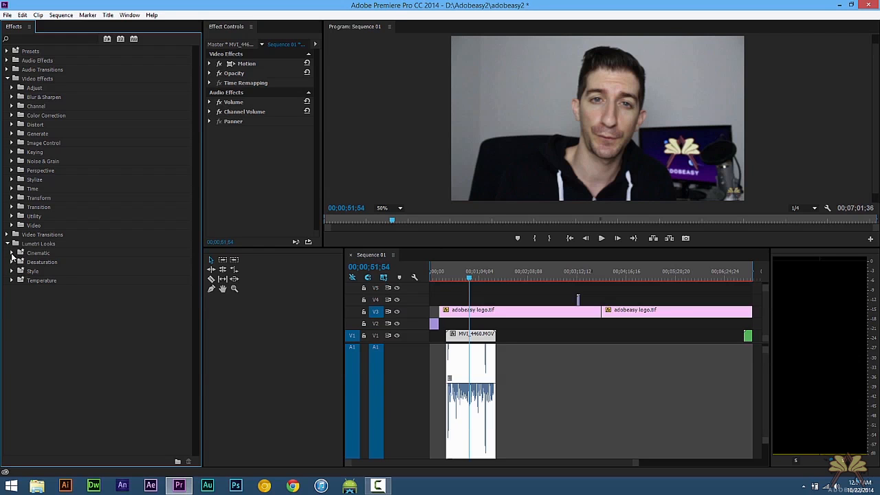
pyautogui.click(11, 253)
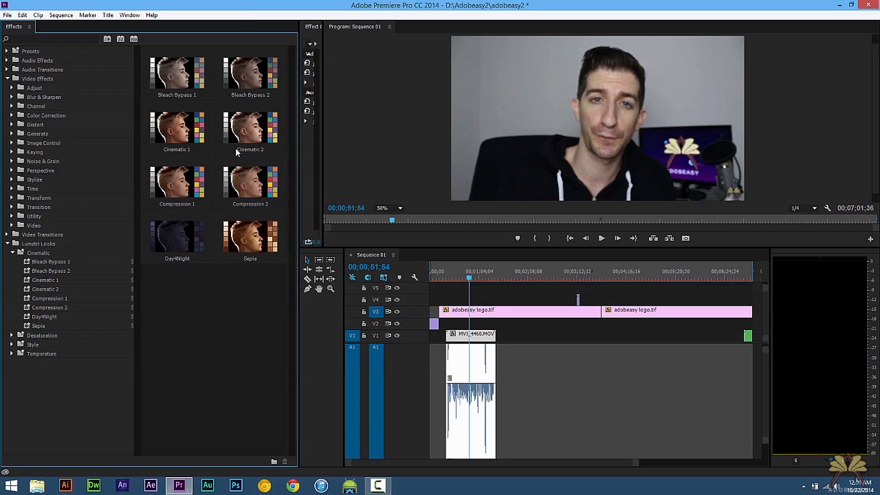
pyautogui.moveTo(76, 249)
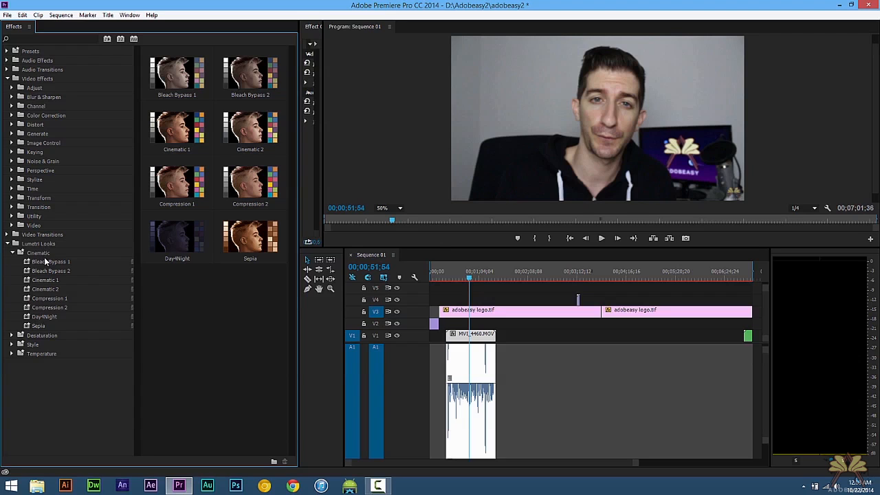
# Step: Preview the Day4Night look on the clip, then expand the Style looks group
pyautogui.click(45, 279)
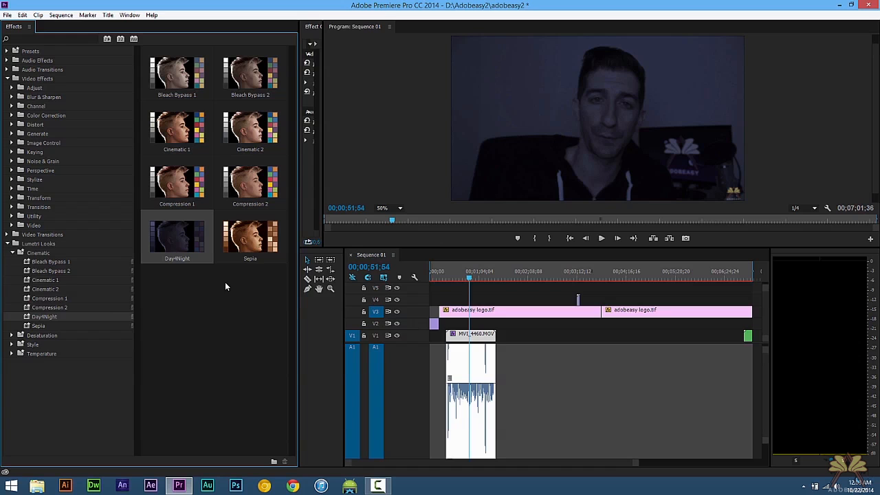
pyautogui.moveTo(165, 259)
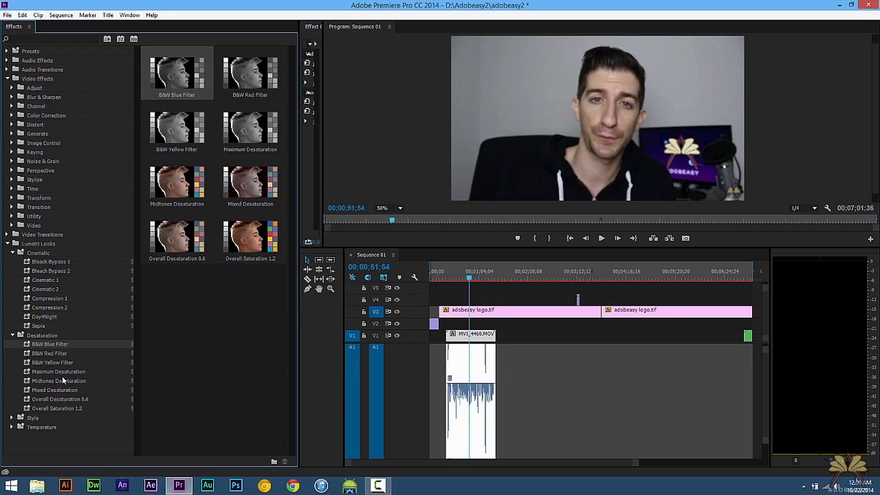
pyautogui.click(250, 128)
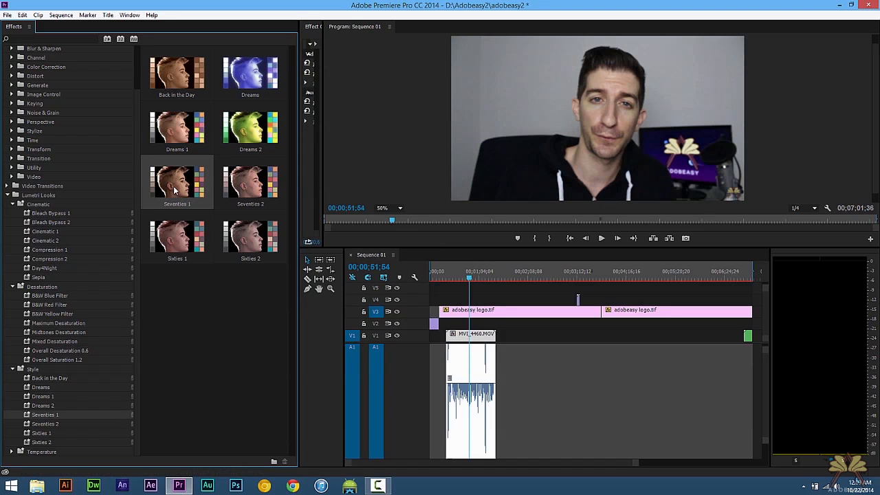
pyautogui.moveTo(261, 191)
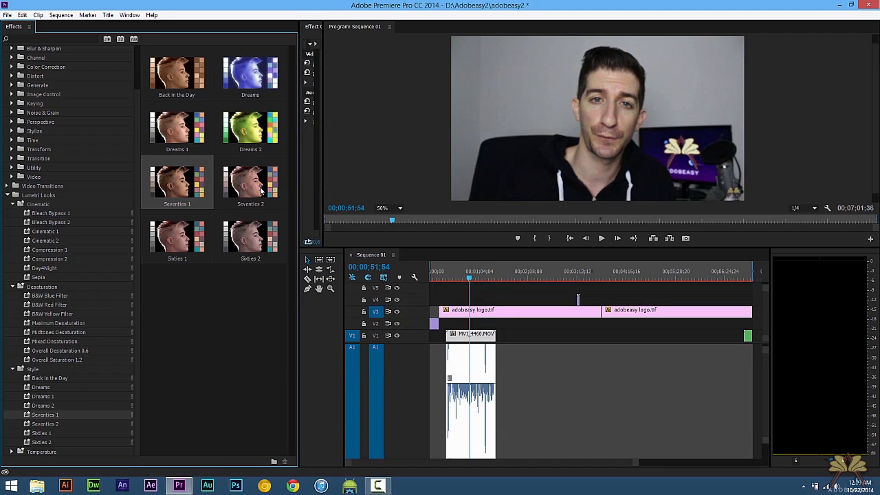
# Step: Pick a look from the Lumetri Looks panel while Style previews are shown
pyautogui.click(250, 182)
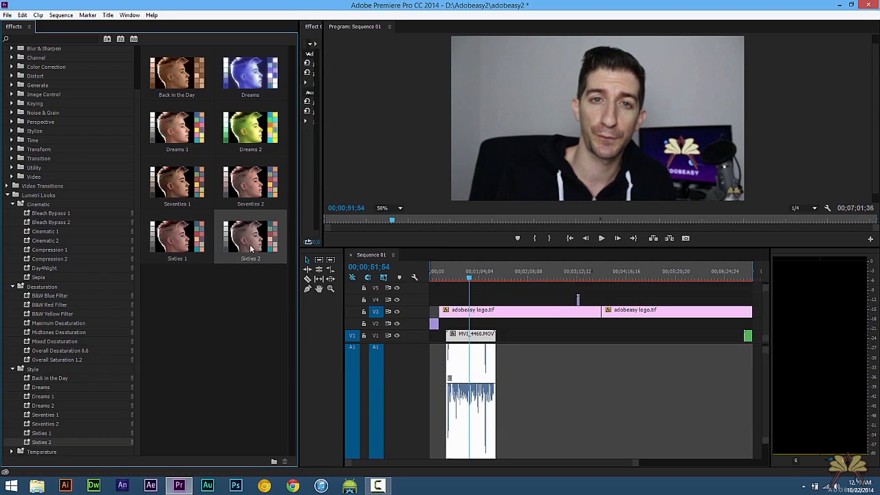
pyautogui.moveTo(469, 359)
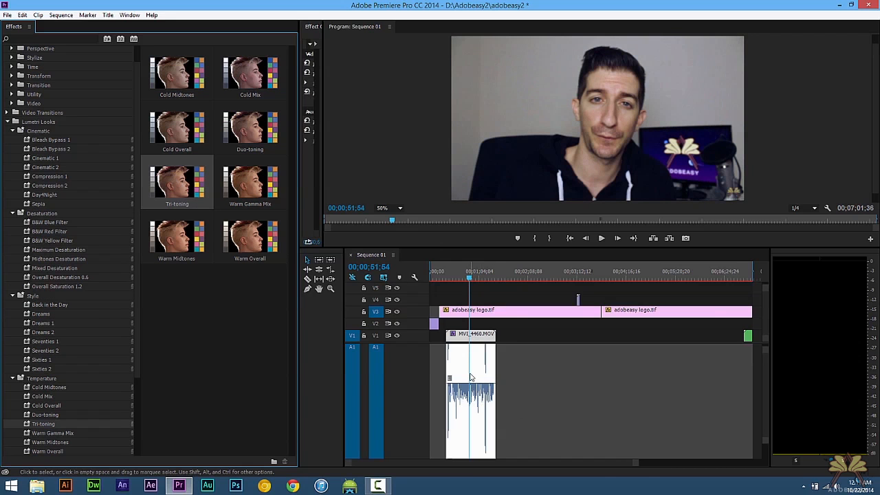
pyautogui.moveTo(472, 376)
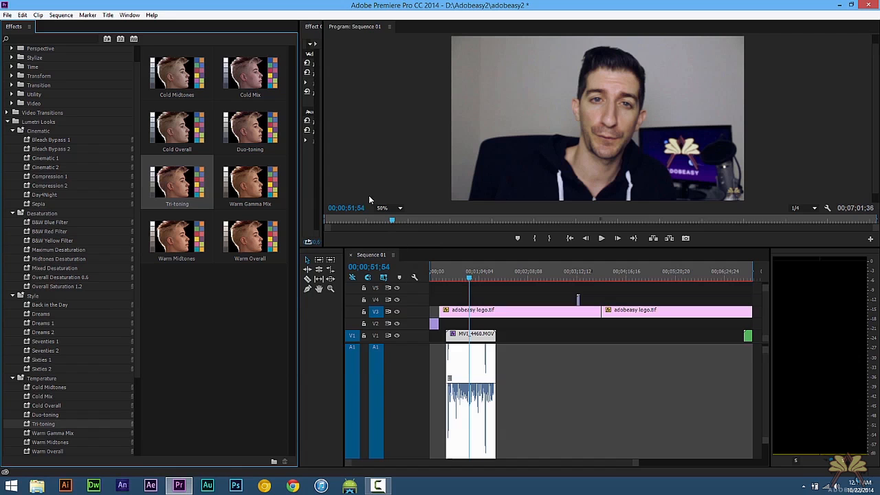
# Step: Apply the Tri-toning Lumetri look to the MVI_4460.MOV webcam clip
pyautogui.click(313, 26)
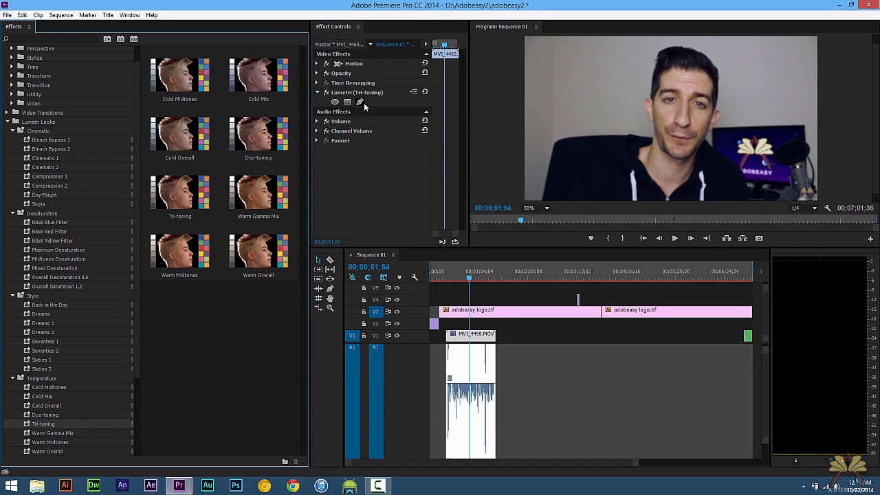
pyautogui.moveTo(360, 101)
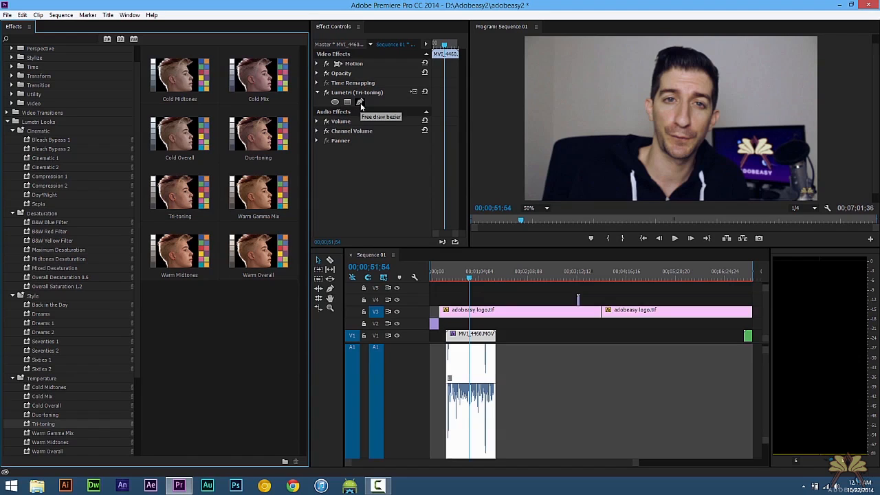